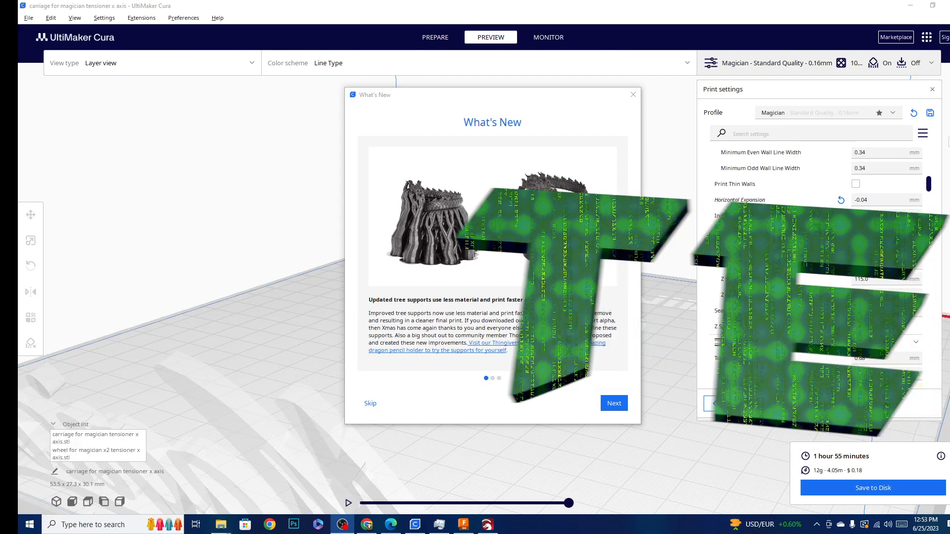
Advance through the What's New pages past brims to the final 'Give us feedback on GitHub' page.
click(613, 403)
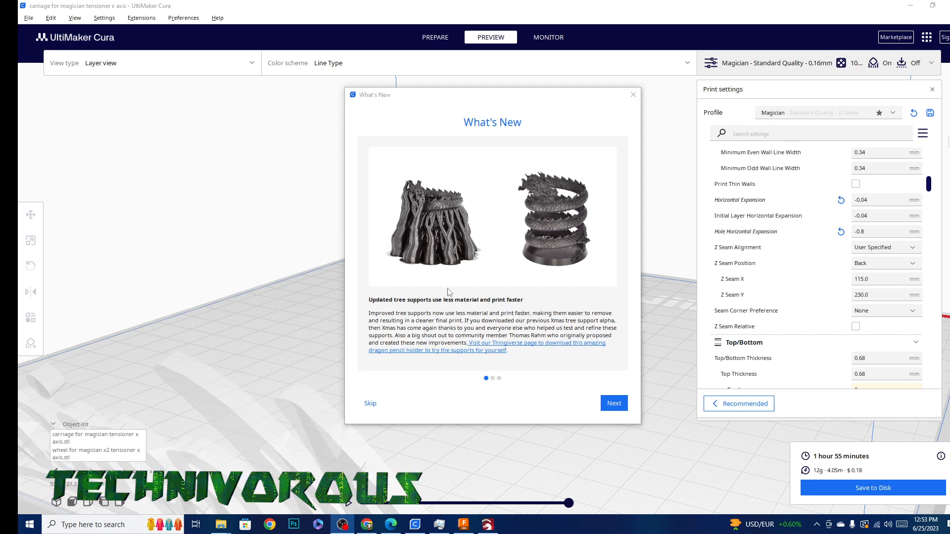
mouse_move(611, 255)
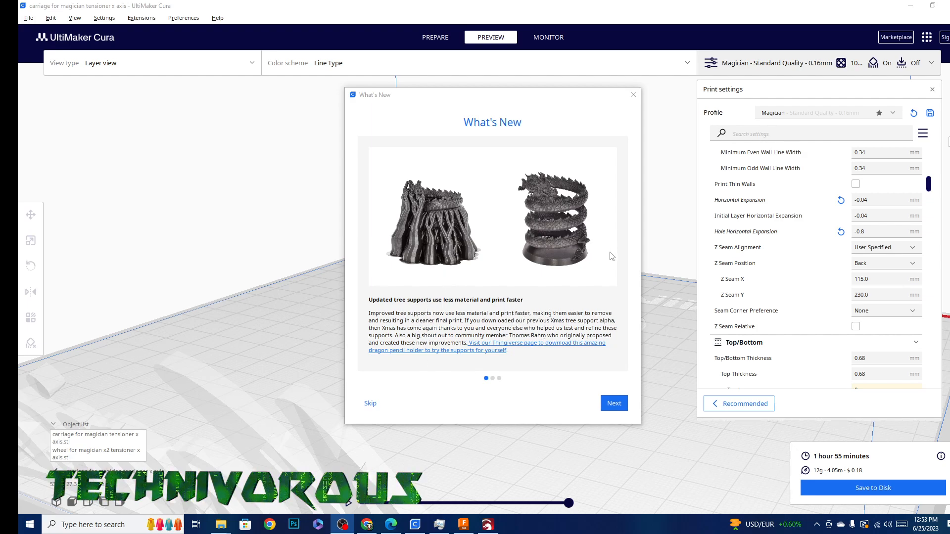
click(613, 403)
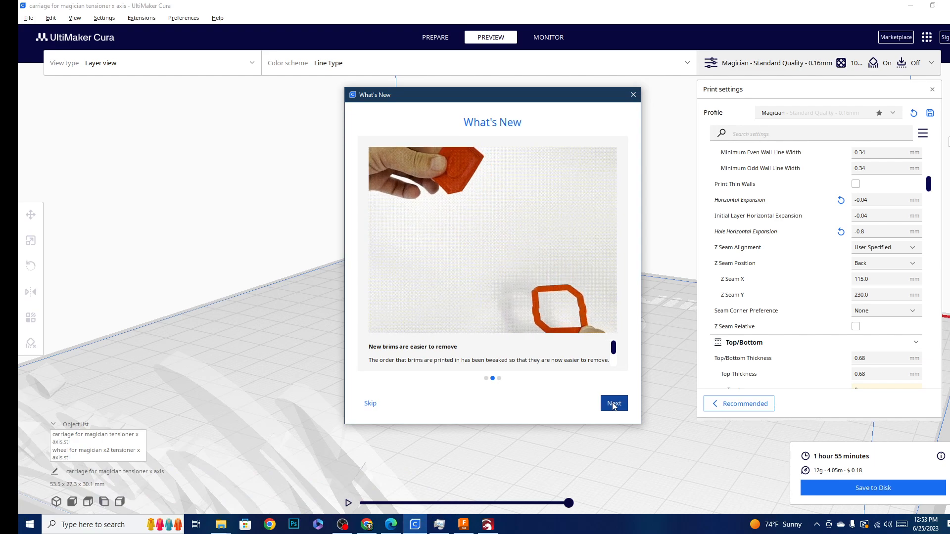
click(613, 403)
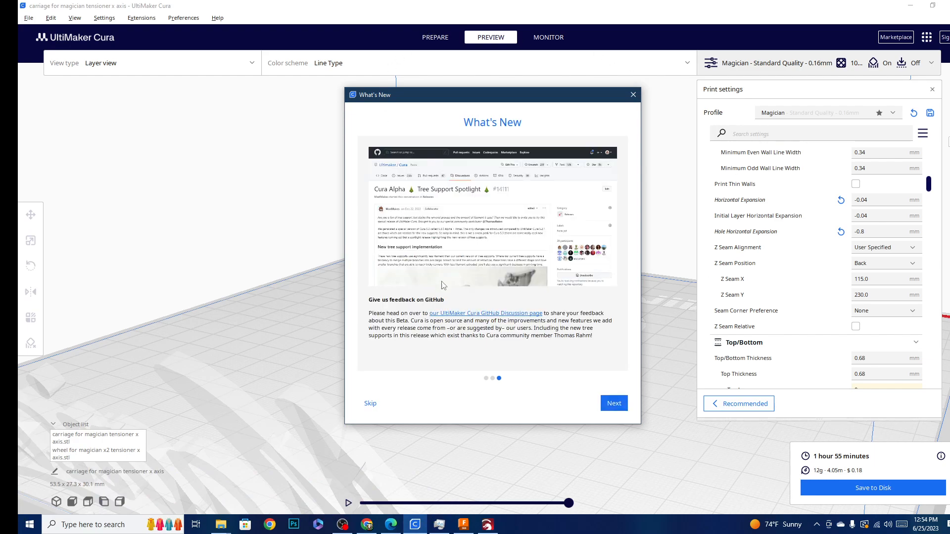
mouse_move(445, 243)
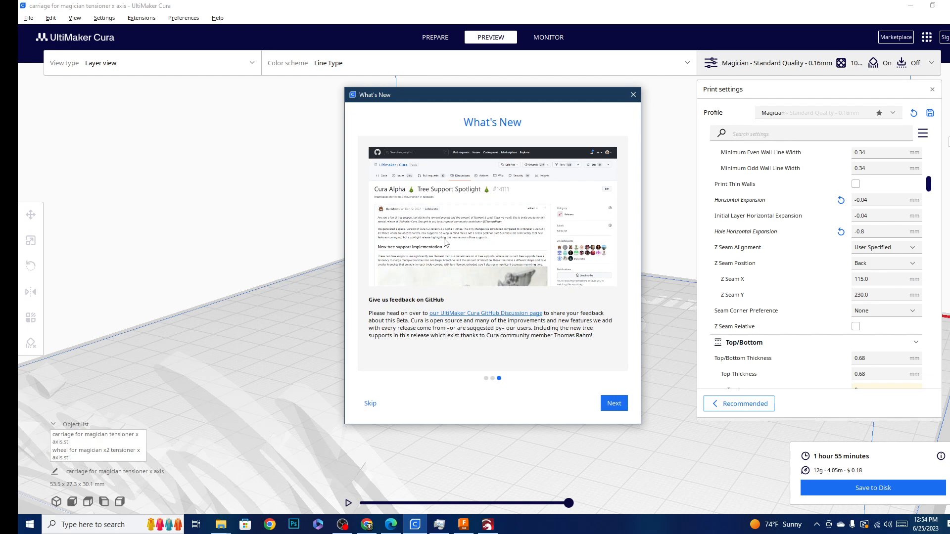
mouse_move(479, 155)
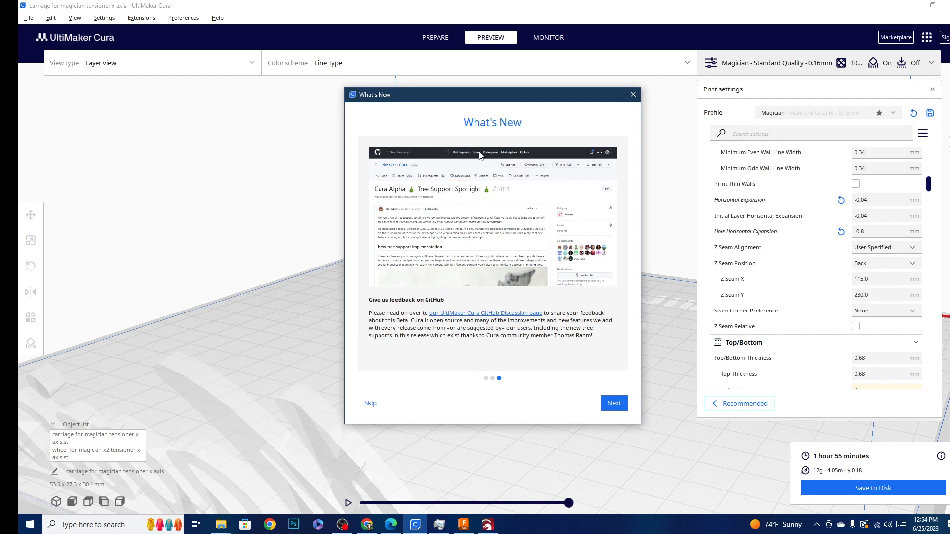
mouse_move(504, 105)
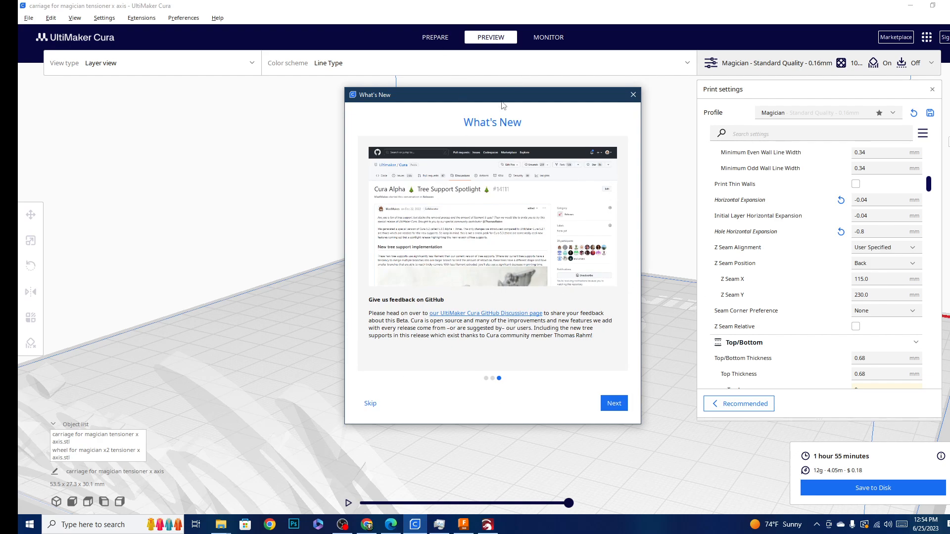
mouse_move(354, 351)
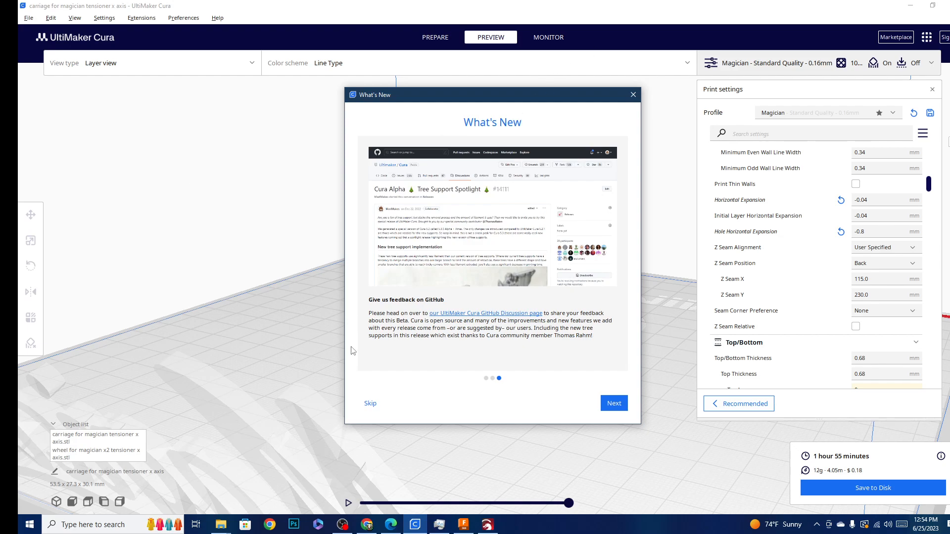
mouse_move(632, 95)
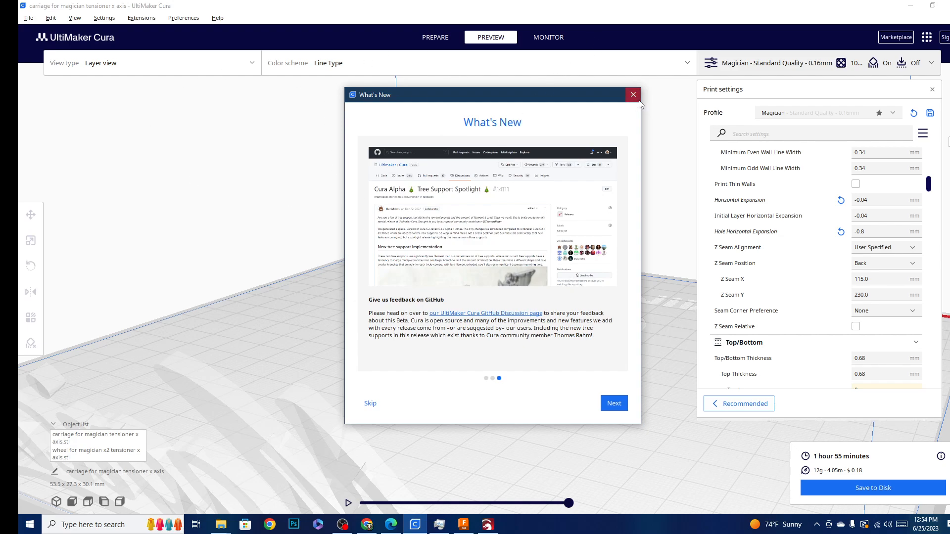
Close the What's New dialog to reveal the layer preview of the sliced carriage and wheel.
click(217, 18)
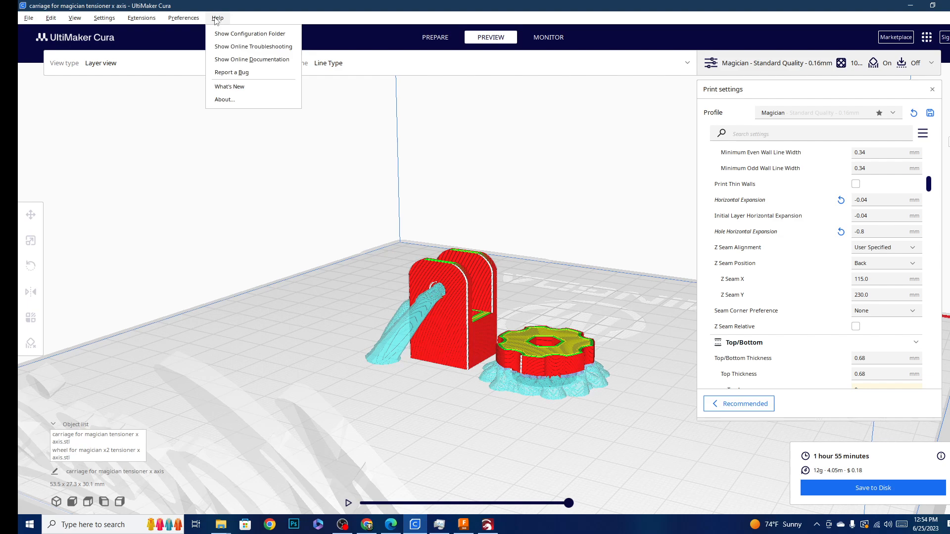
mouse_move(241, 82)
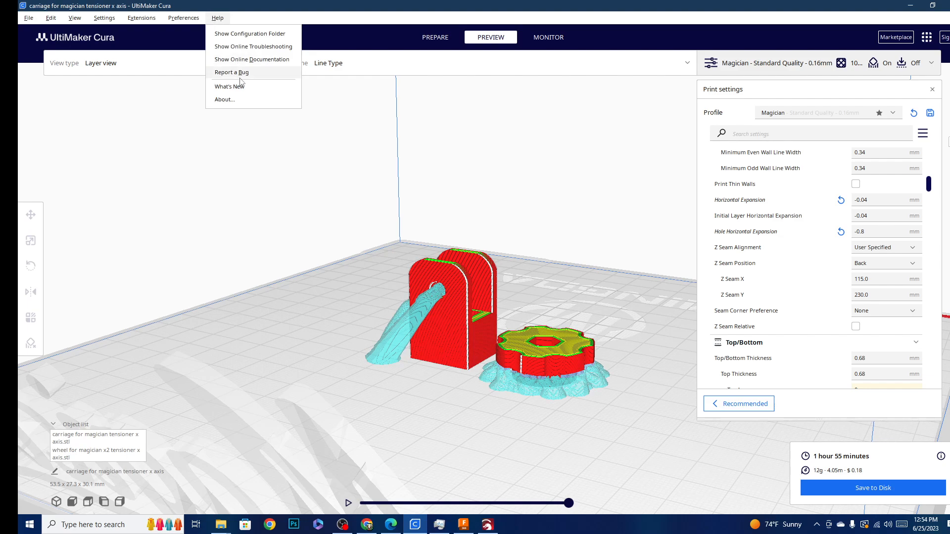
mouse_move(249, 33)
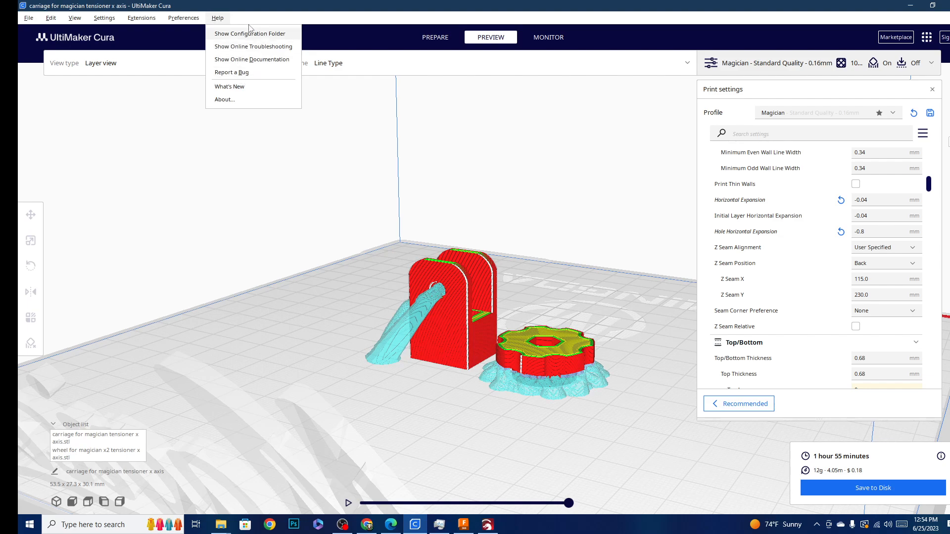
mouse_move(252, 86)
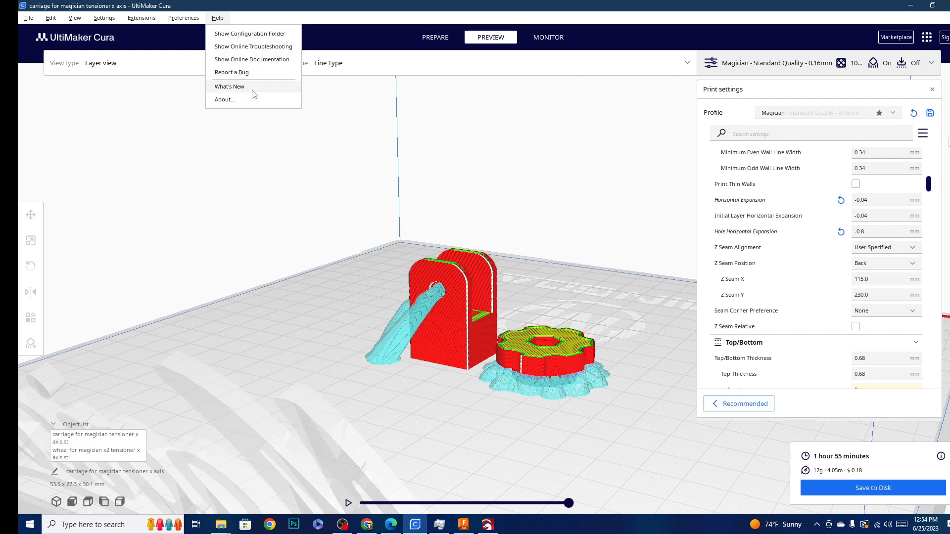
click(542, 287)
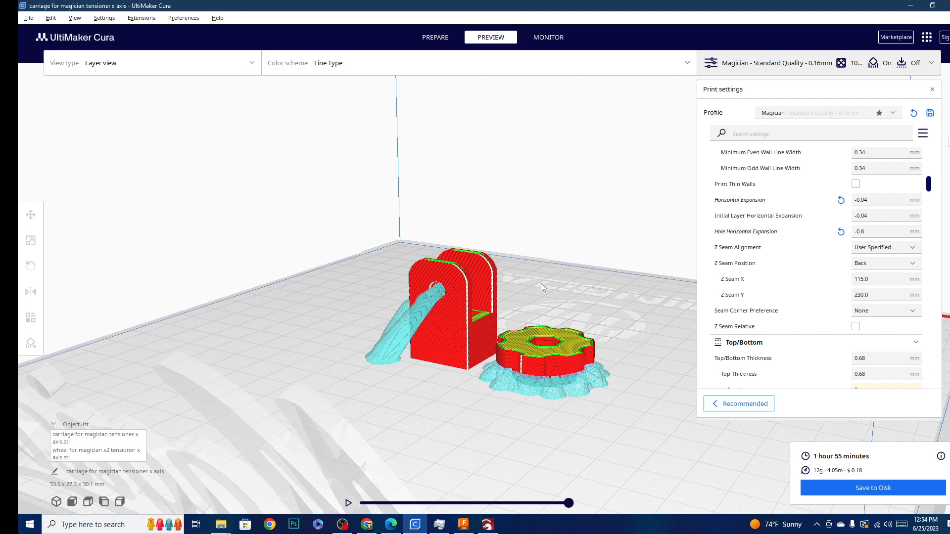
mouse_move(259, 413)
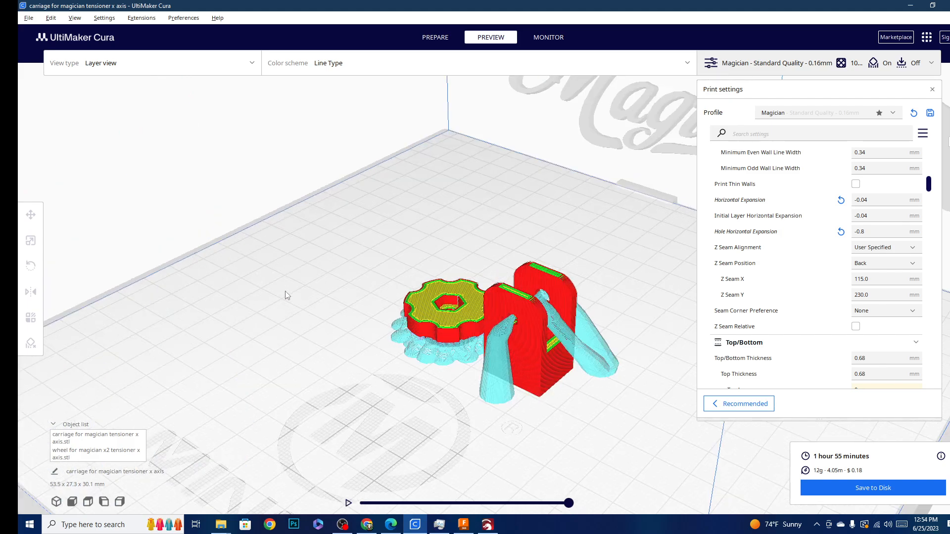
Orbit the view to inspect the tree supports from below and the side.
drag(288, 295, 379, 257)
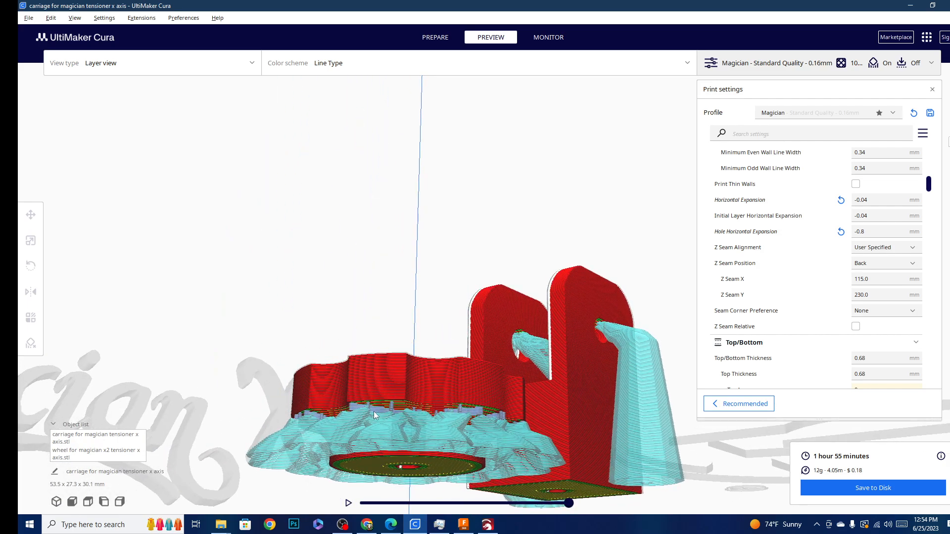
mouse_move(395, 411)
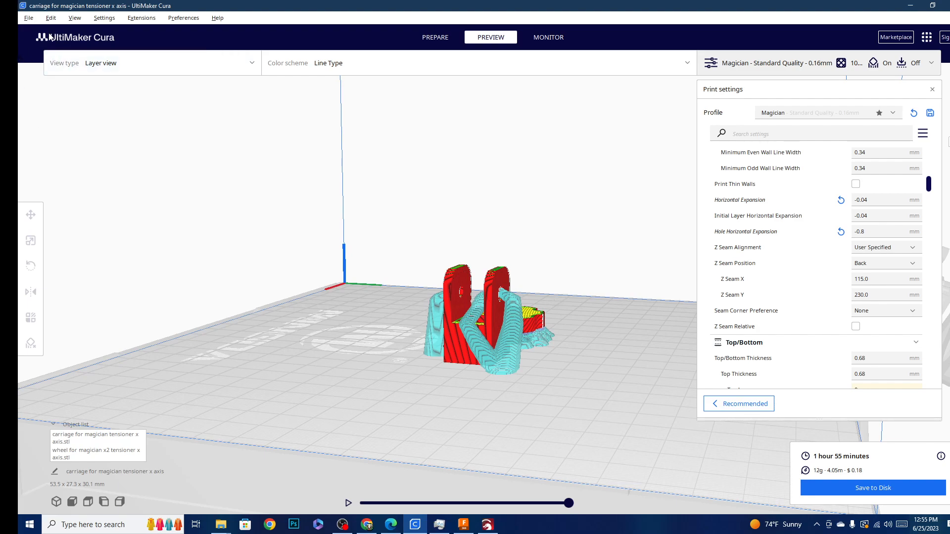
mouse_move(42, 45)
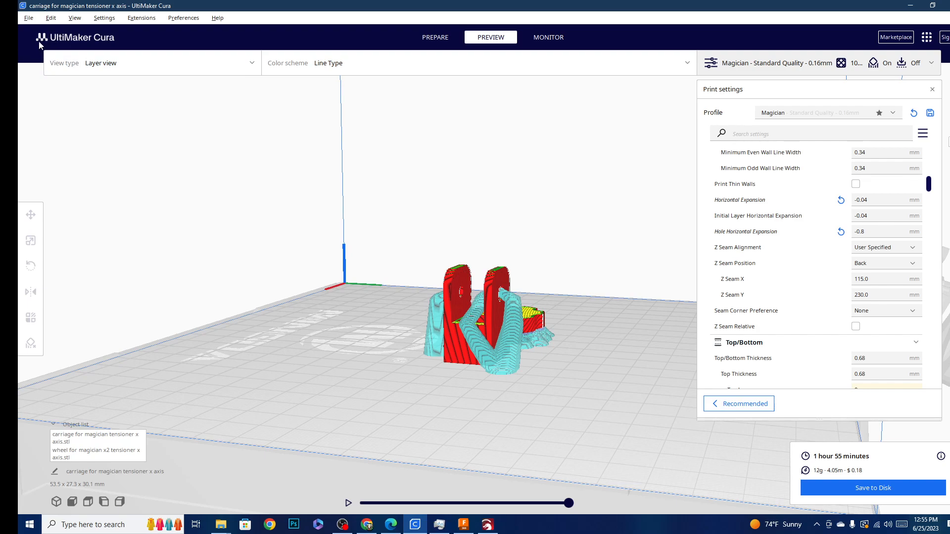
mouse_move(54, 45)
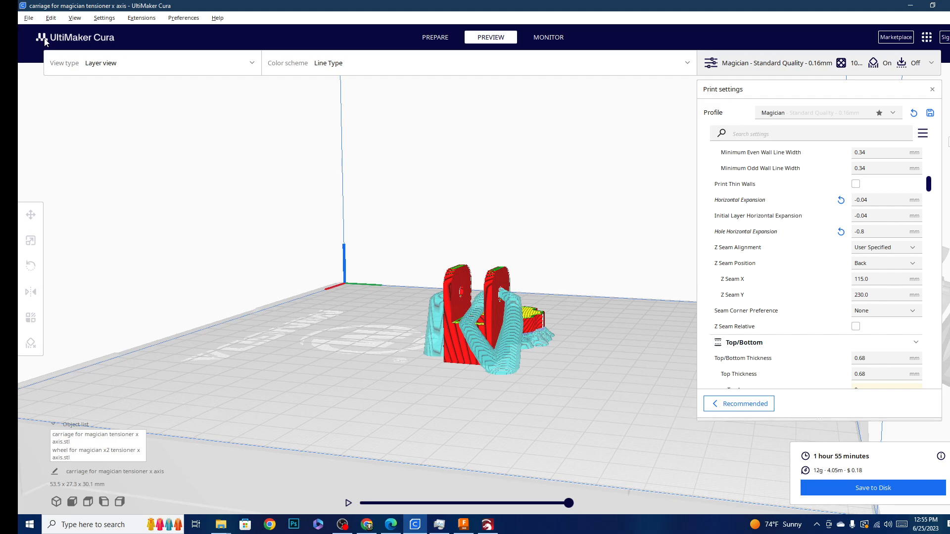
mouse_move(48, 48)
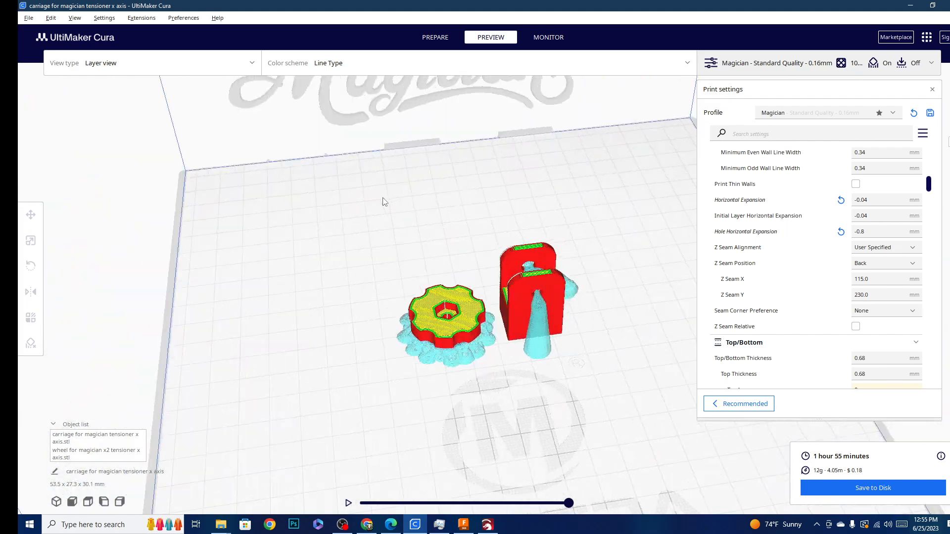
Orbit to a top-down angle over the carriage and wheel and their supports.
drag(382, 201, 642, 172)
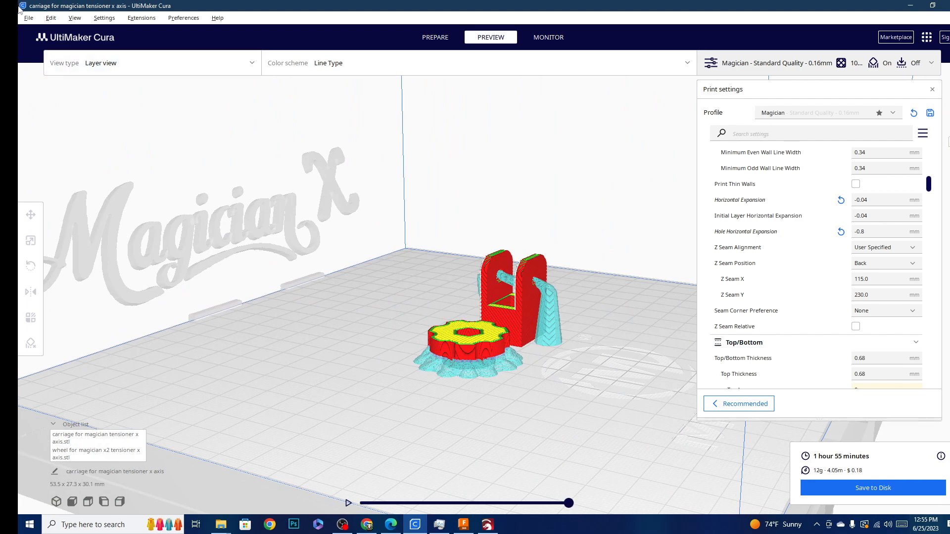
mouse_move(31, 143)
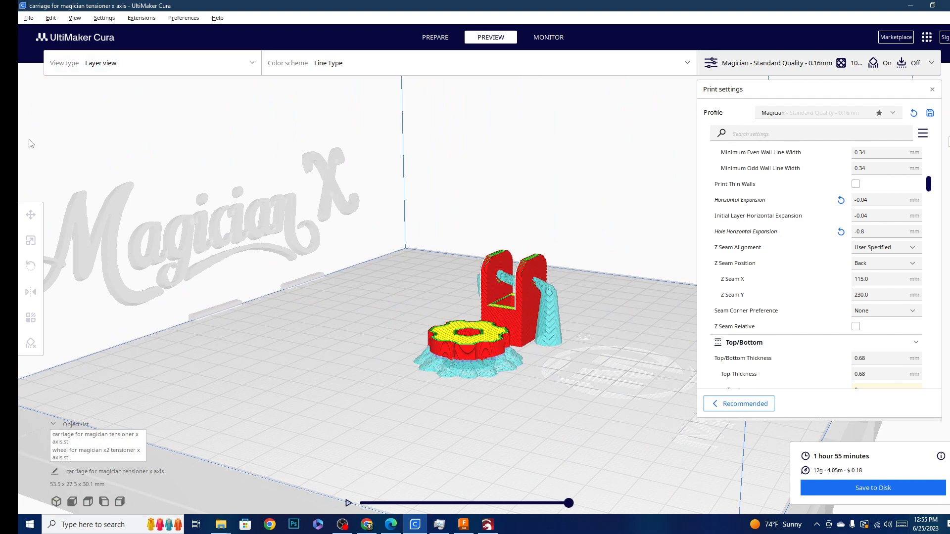
mouse_move(35, 39)
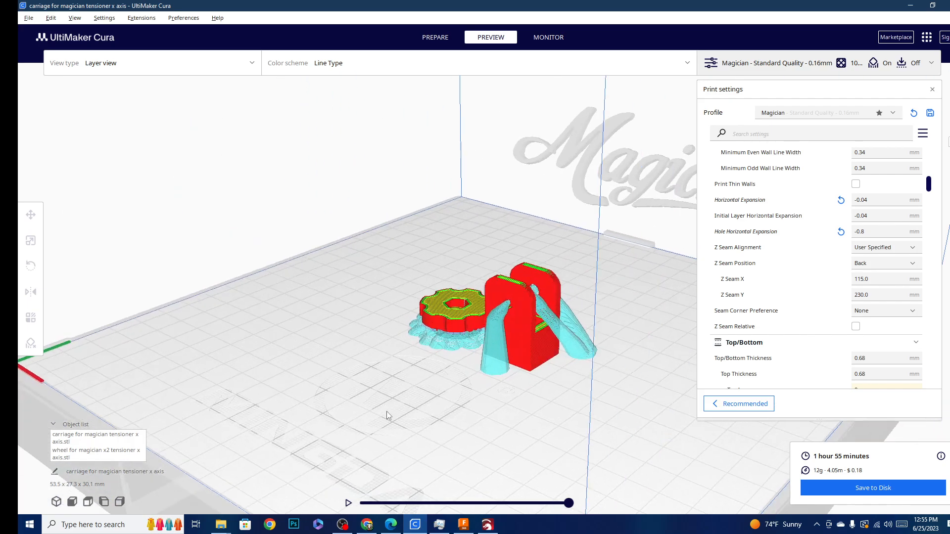
Orbit to a front, eye-level view of the build plate with both parts side by side.
drag(388, 415, 349, 394)
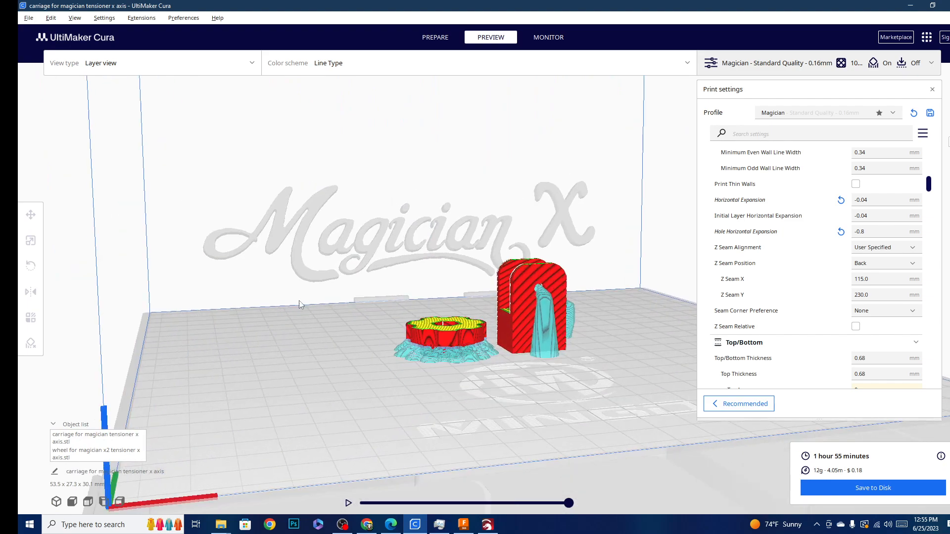
mouse_move(333, 286)
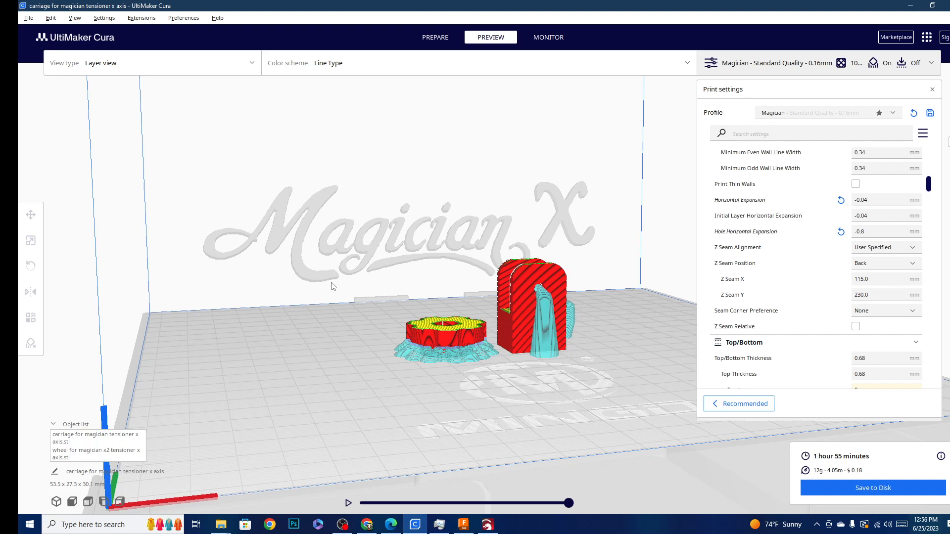
mouse_move(606, 309)
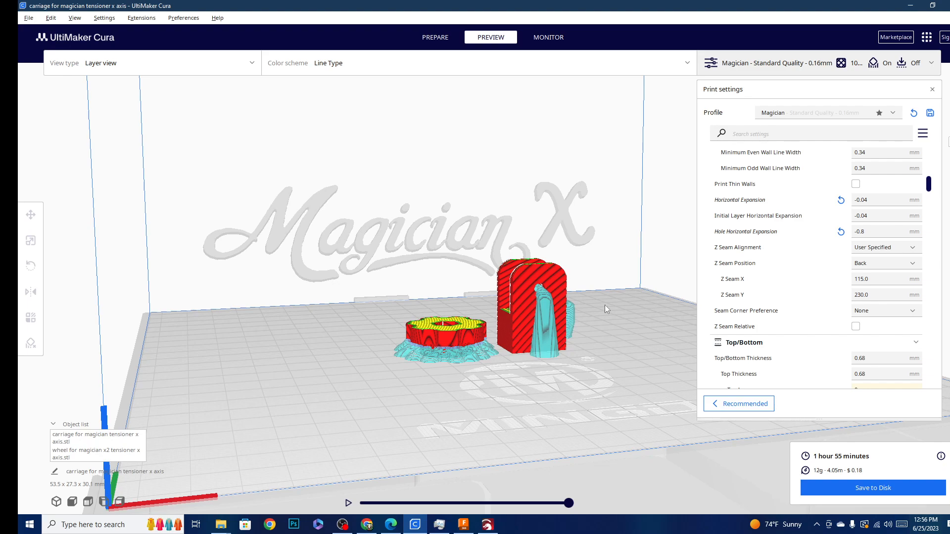